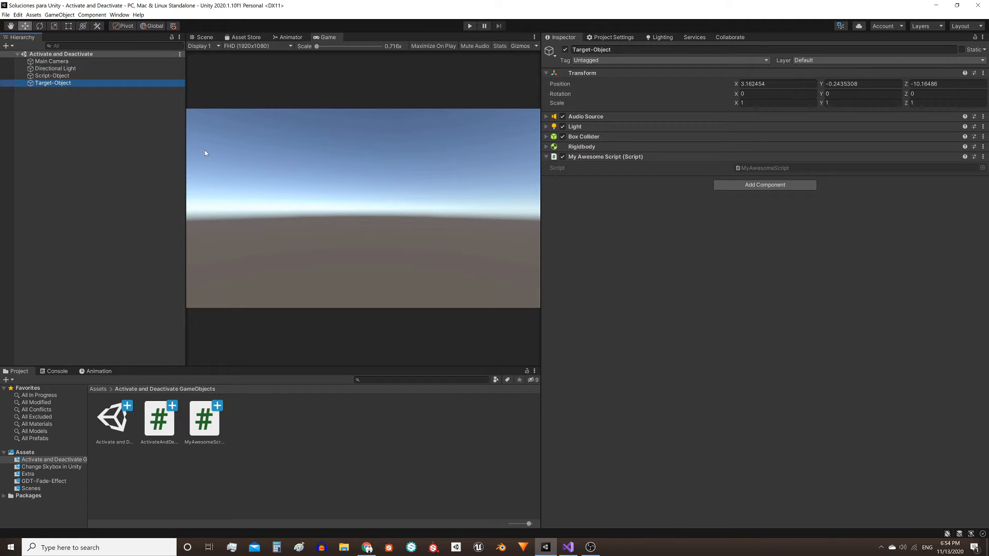
{"action": "mouse_move", "coordinate": [387, 74]}
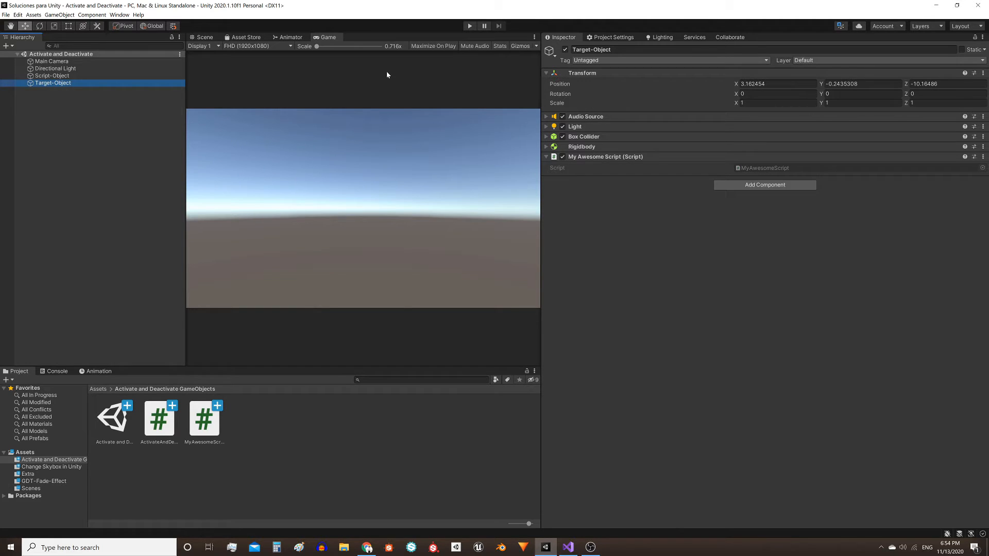
Step: Inspect Script-Object and Target-Object, then declare 'public AudioSource myAudioSource;' in the script
{"action": "left_click", "coordinate": [52, 75]}
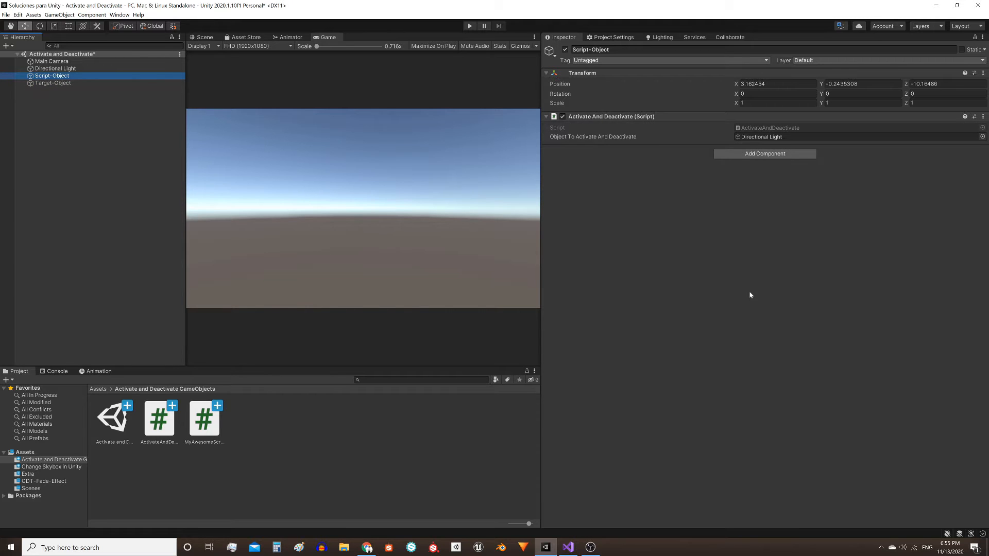
{"action": "mouse_move", "coordinate": [659, 252]}
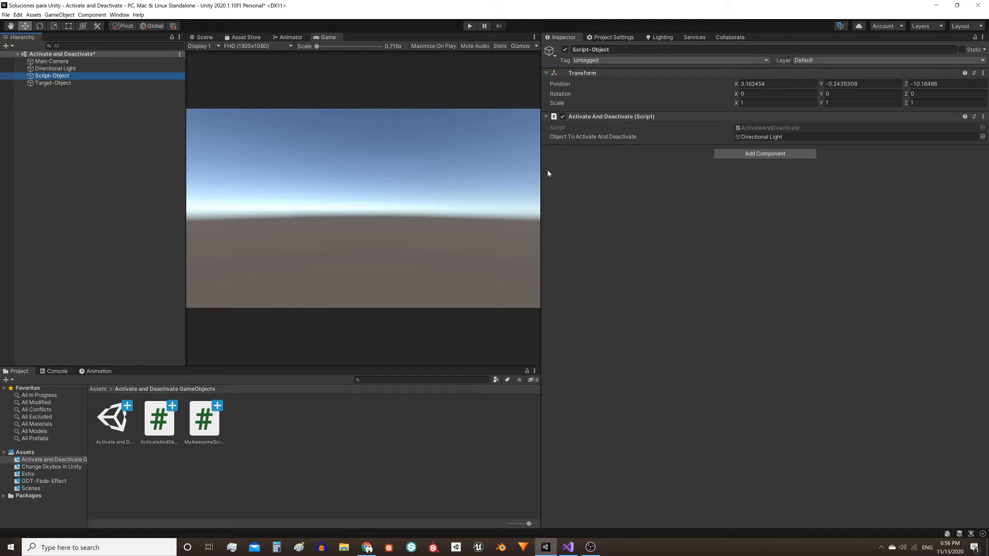
{"action": "left_click", "coordinate": [53, 83]}
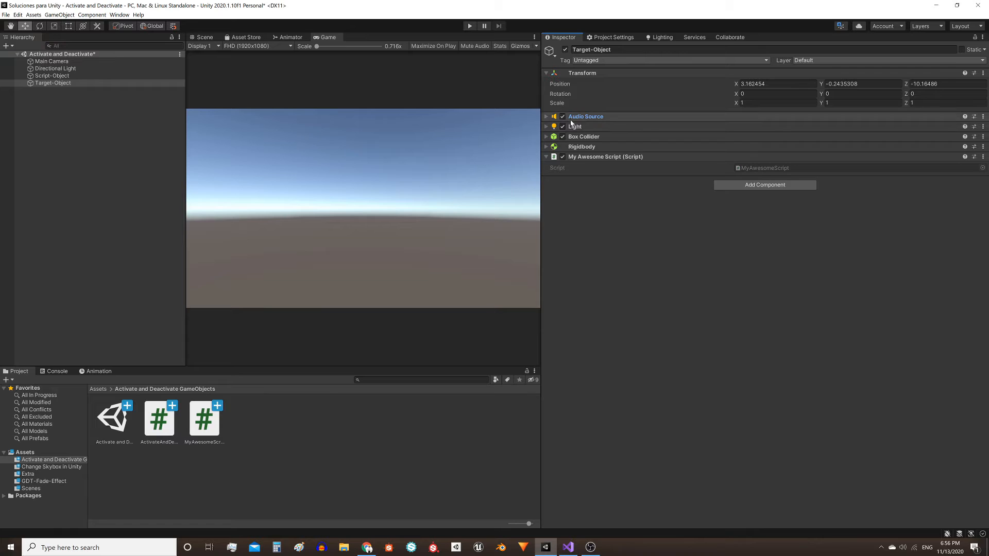
{"action": "mouse_move", "coordinate": [589, 125]}
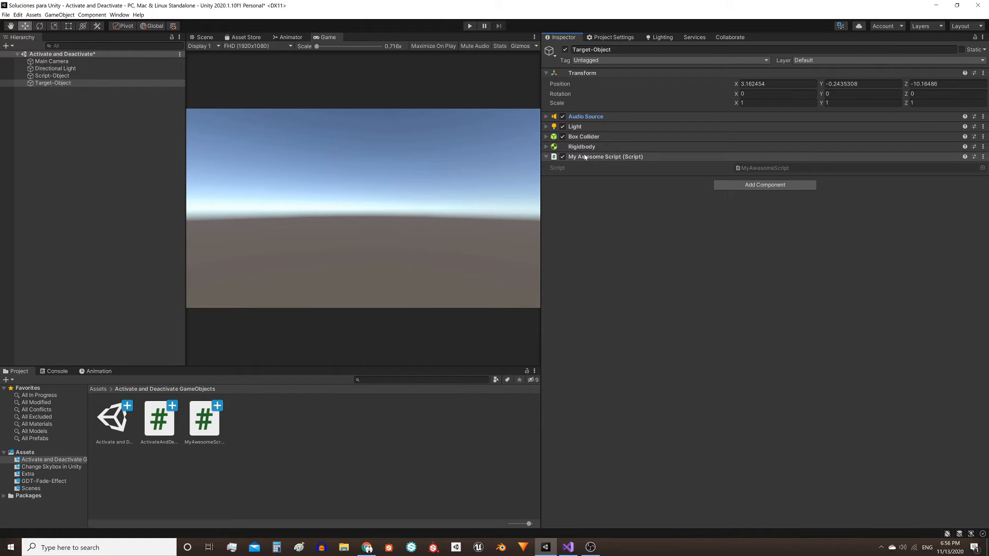
{"action": "mouse_move", "coordinate": [579, 158]}
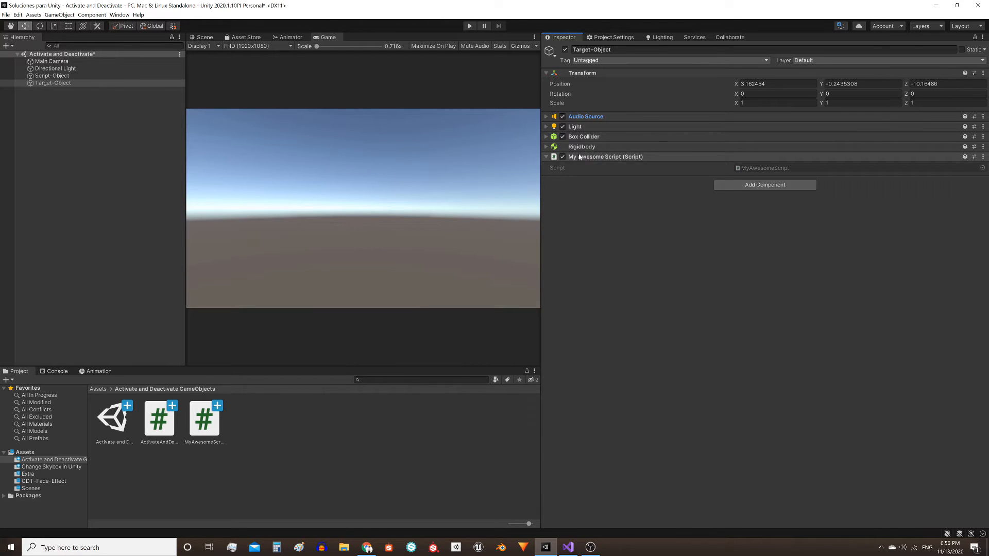
{"action": "mouse_move", "coordinate": [586, 162]}
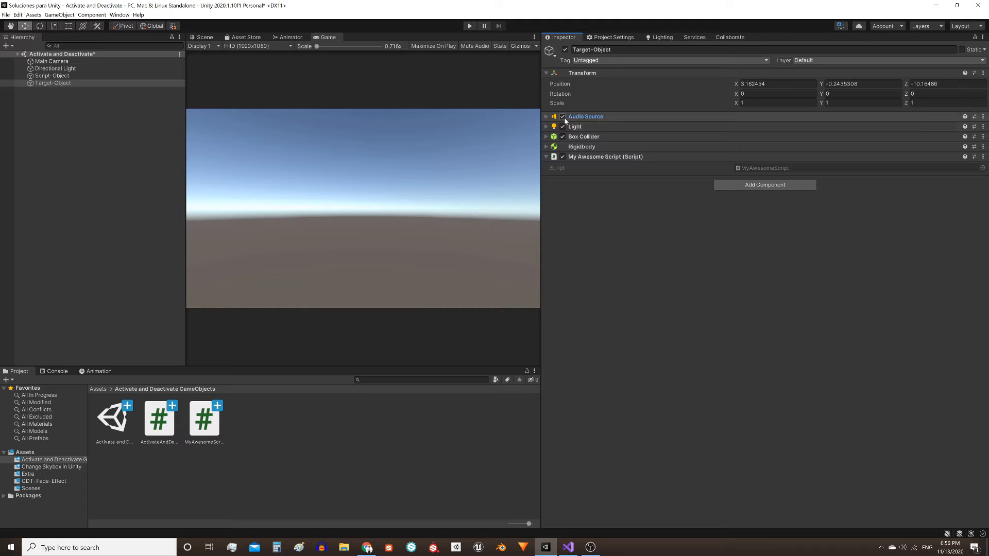
{"action": "left_click", "coordinate": [562, 117]}
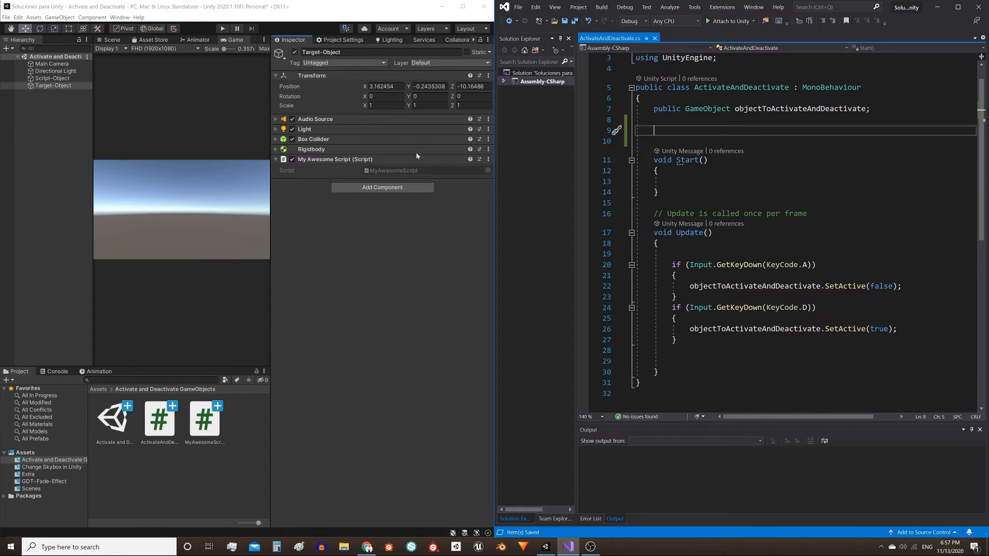
{"action": "type", "text": "public AudioSource"}
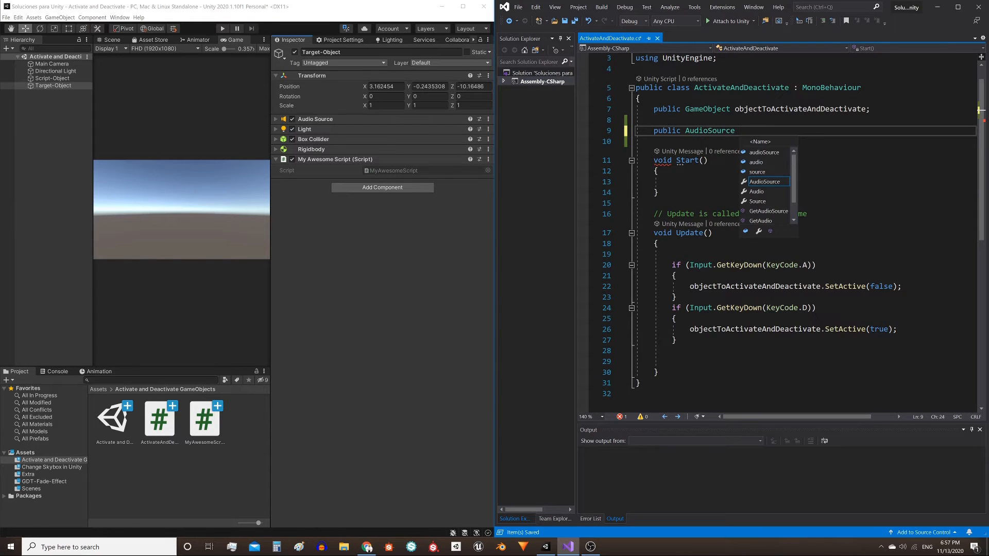
{"action": "type", "text": "myAudioSource;"}
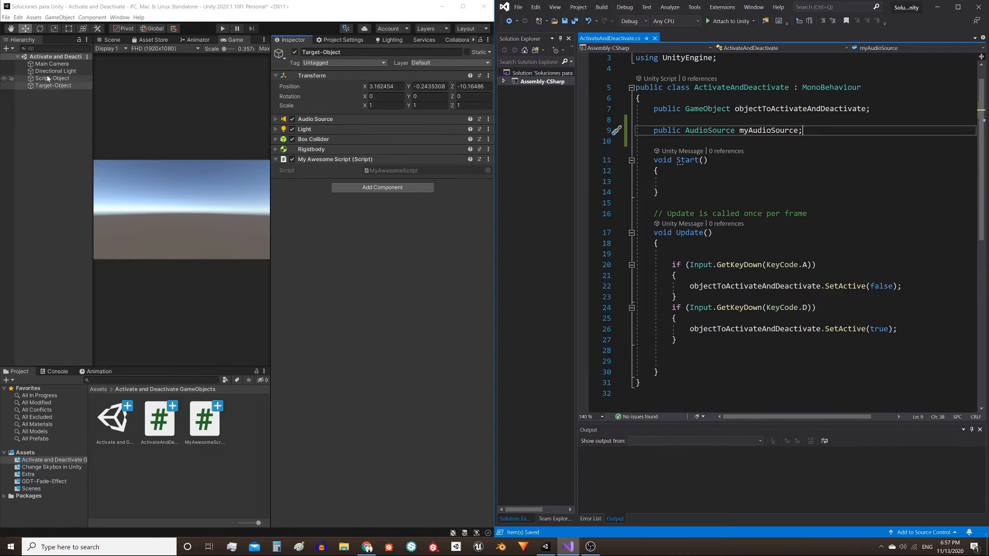
Step: Assign Target-Object's Audio Source to Script-Object's My Audio Source slot in the Inspector
{"action": "left_click", "coordinate": [52, 78]}
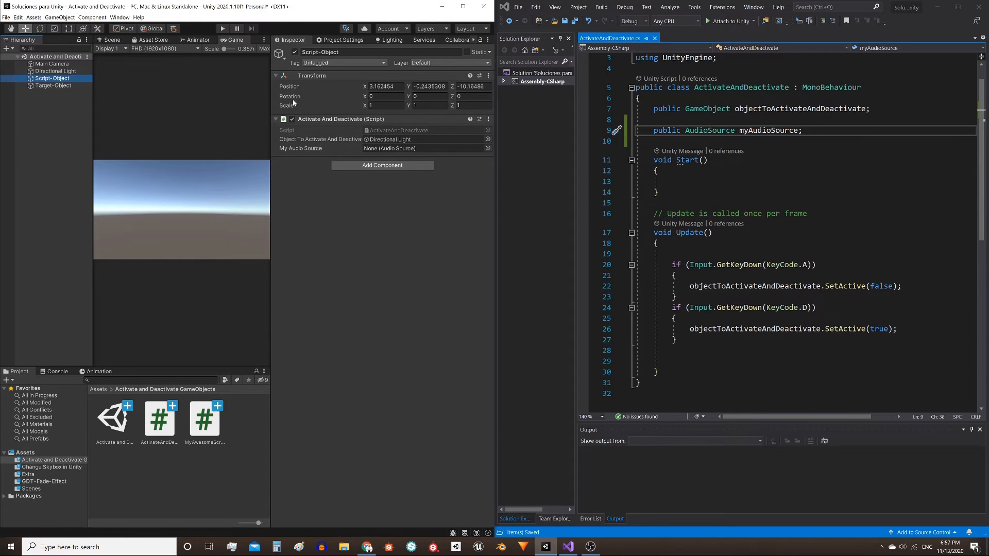
{"action": "mouse_move", "coordinate": [297, 149]}
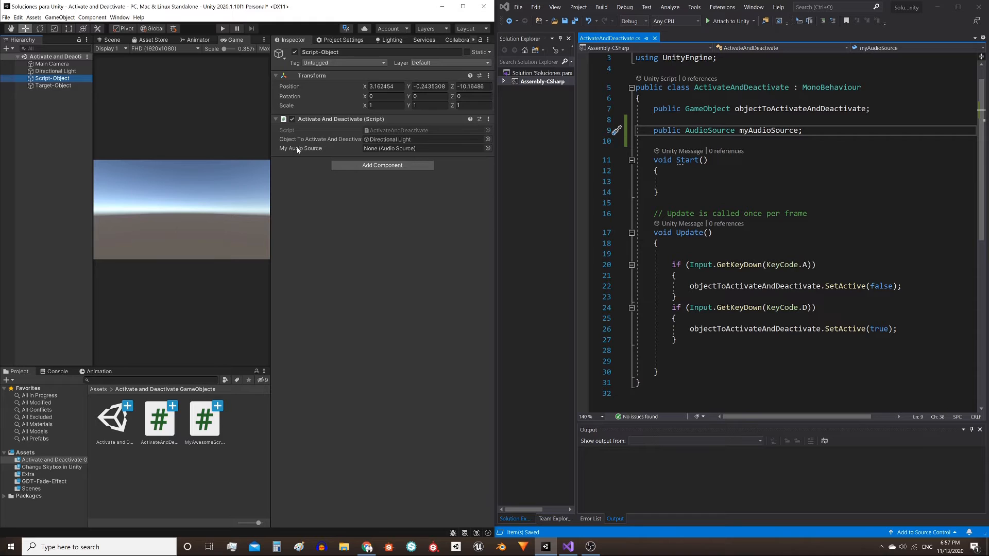
{"action": "mouse_move", "coordinate": [298, 155]}
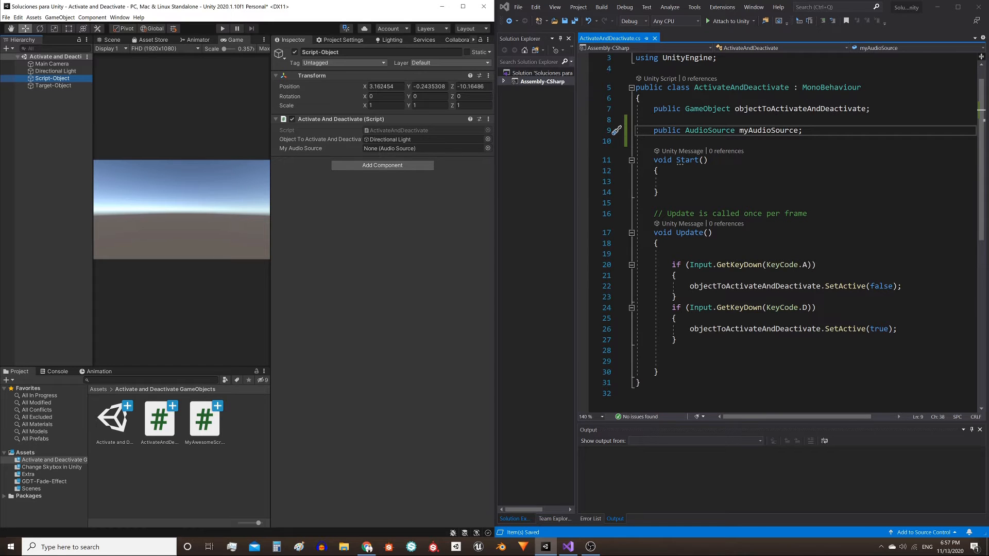
{"action": "mouse_move", "coordinate": [53, 88]}
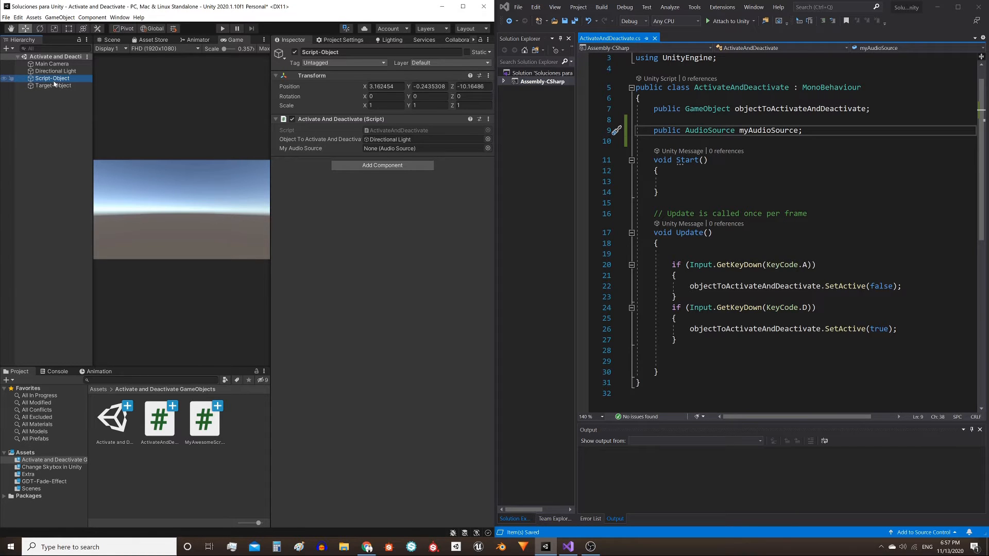
{"action": "left_click", "coordinate": [54, 85]}
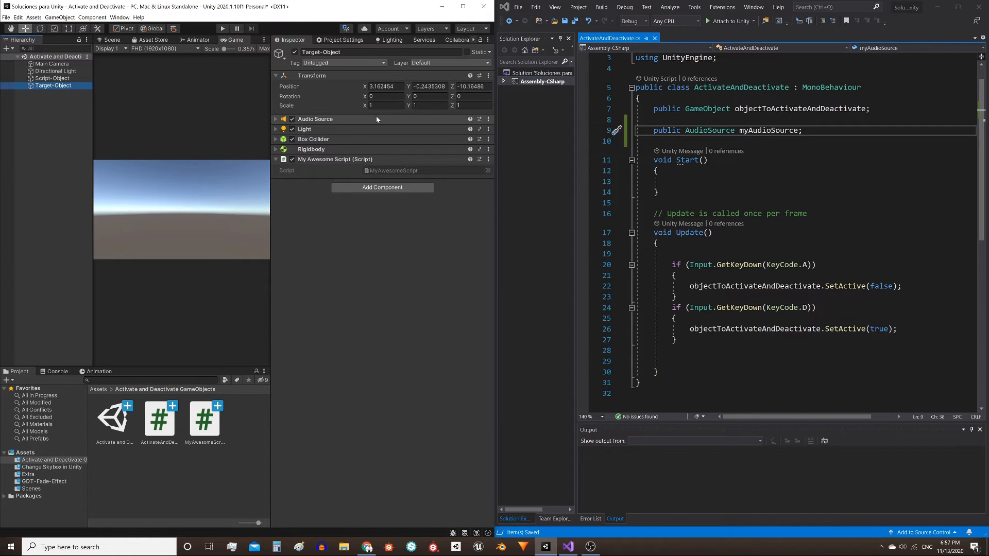
{"action": "left_click", "coordinate": [52, 77]}
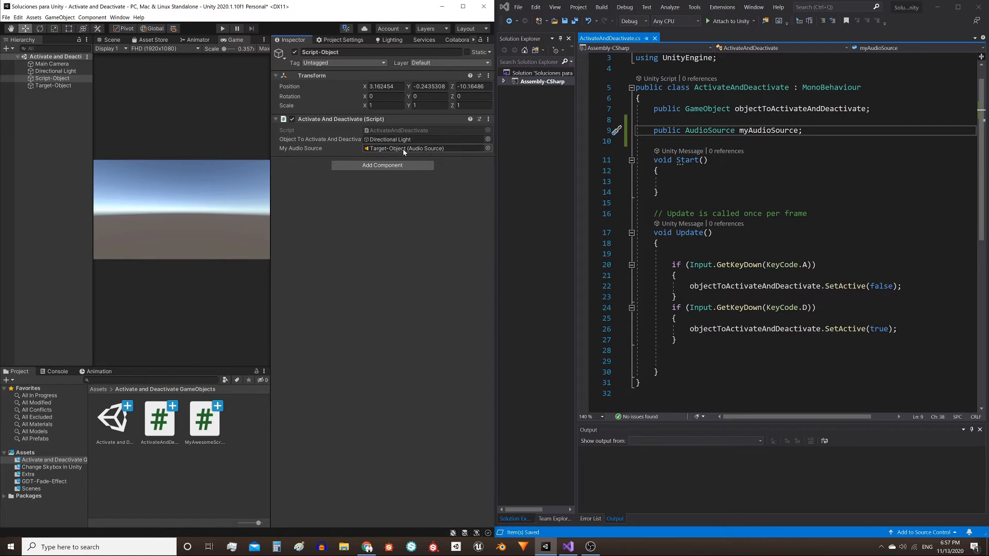
{"action": "left_click", "coordinate": [53, 85]}
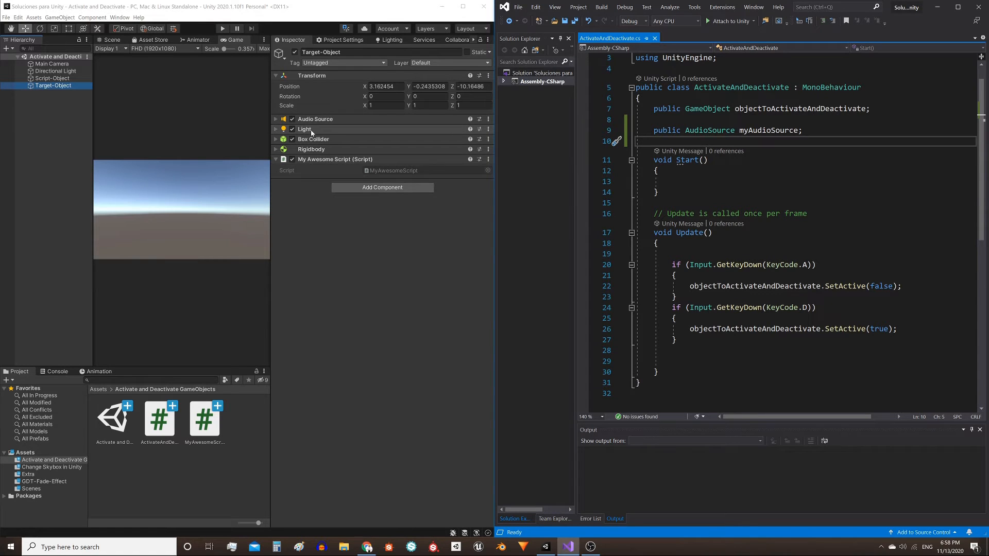
Step: Declare 'public Light myLight;' below the myAudioSource field and save
{"action": "type", "text": "public L"}
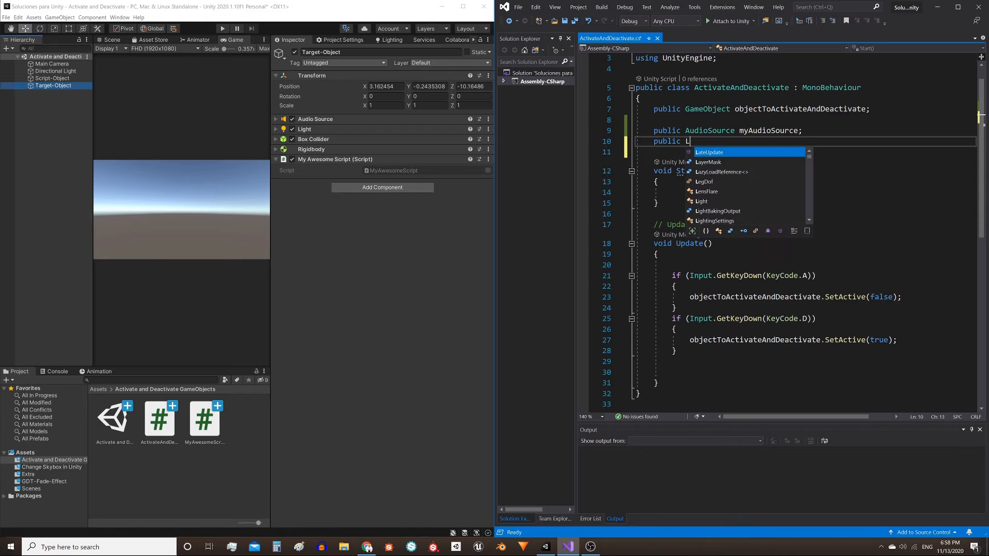
{"action": "type", "text": "ight myLight;"}
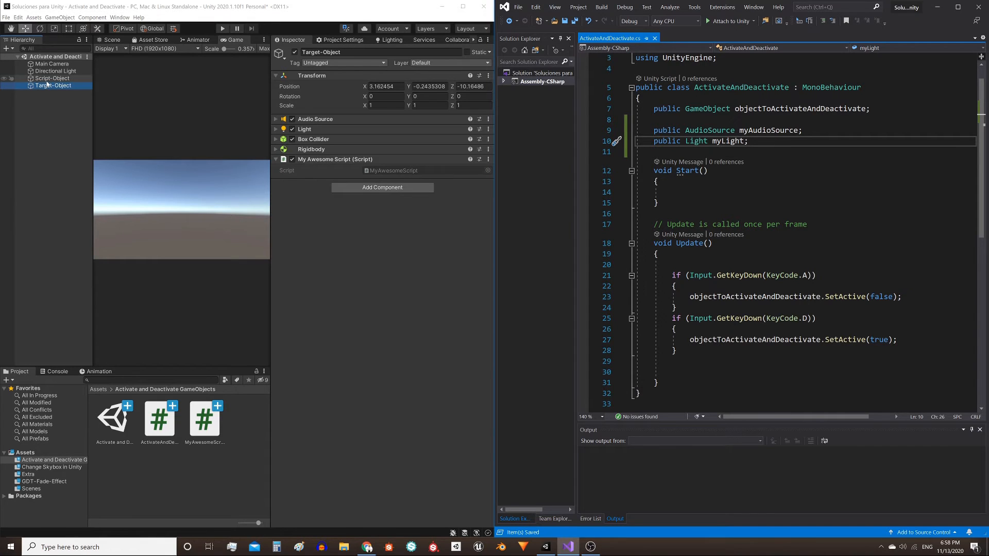
{"action": "left_click", "coordinate": [52, 77]}
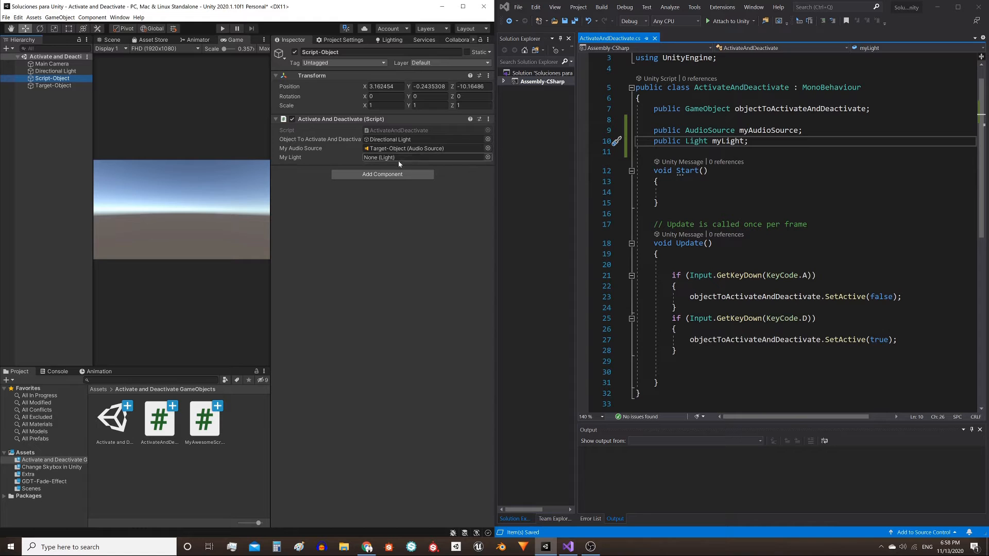
{"action": "left_click", "coordinate": [52, 86]}
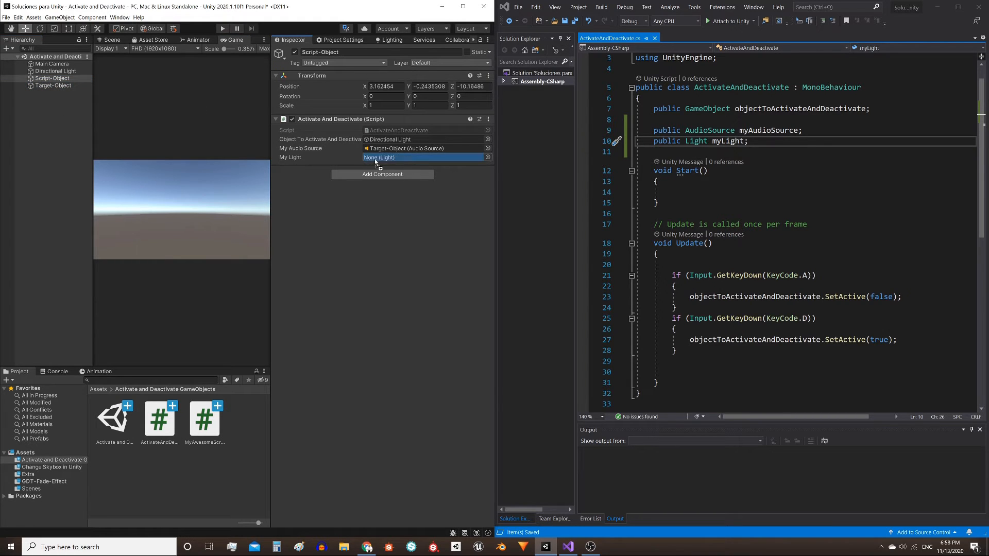
{"action": "left_click", "coordinate": [52, 86]}
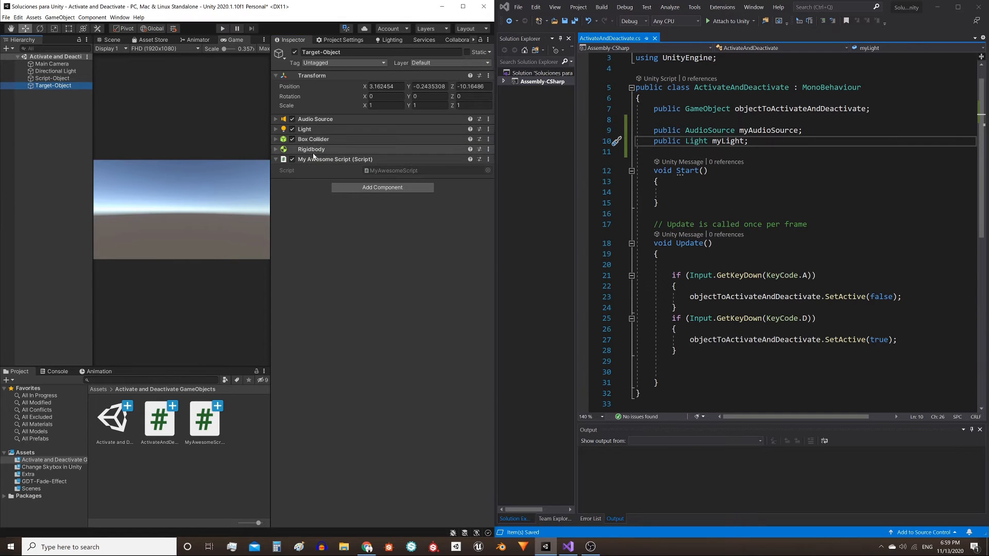
Step: Declare 'public BoxCollider myAwesomeBoxCollider;' and 'public MyAwesomeScript myAwesomeScript;' below myLight
{"action": "left_click", "coordinate": [656, 153]}
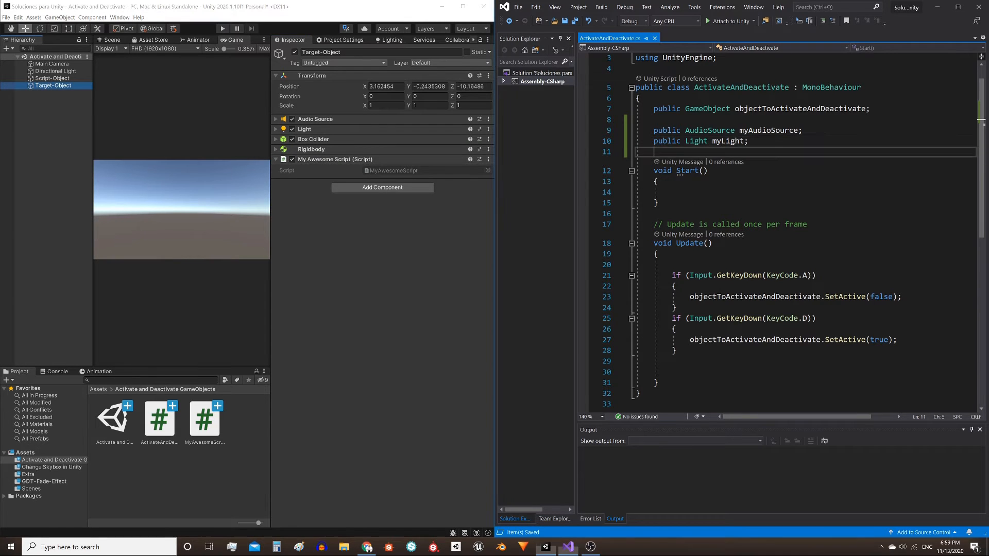
{"action": "type", "text": "public BoxCollider"}
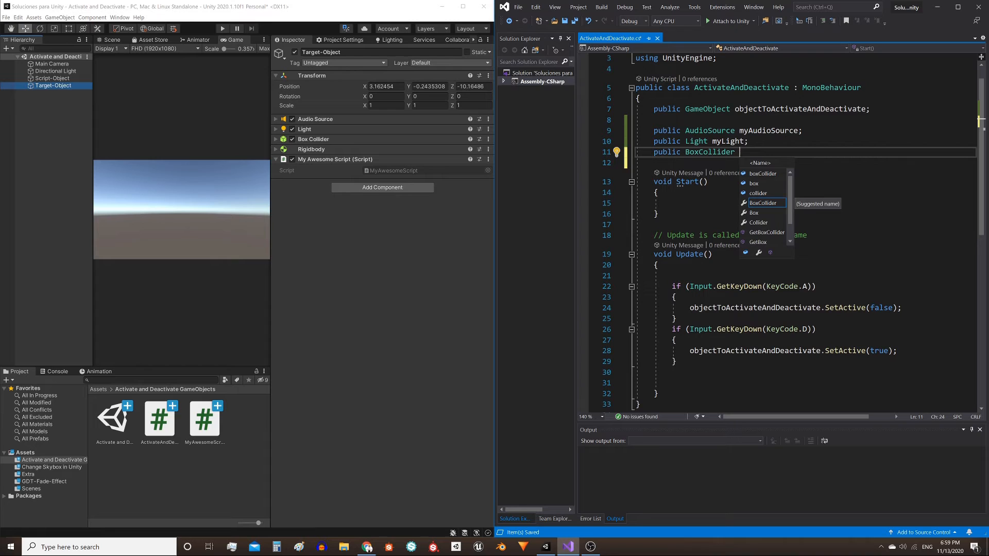
{"action": "type", "text": "myAwesomeBoxCollider;"}
{"action": "left_click", "coordinate": [805, 162]}
{"action": "type", "text": "public MyAwesomeScript myAwesomeScript;"}
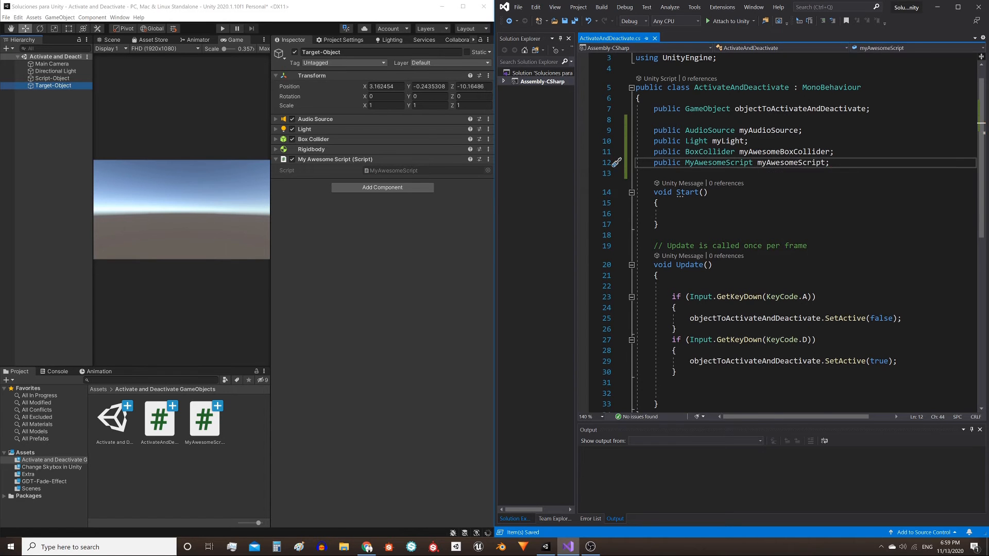
Step: Point Script-Object's My Awesome Box Collider and My Awesome Script at Target-Object's components
{"action": "left_click", "coordinate": [53, 78]}
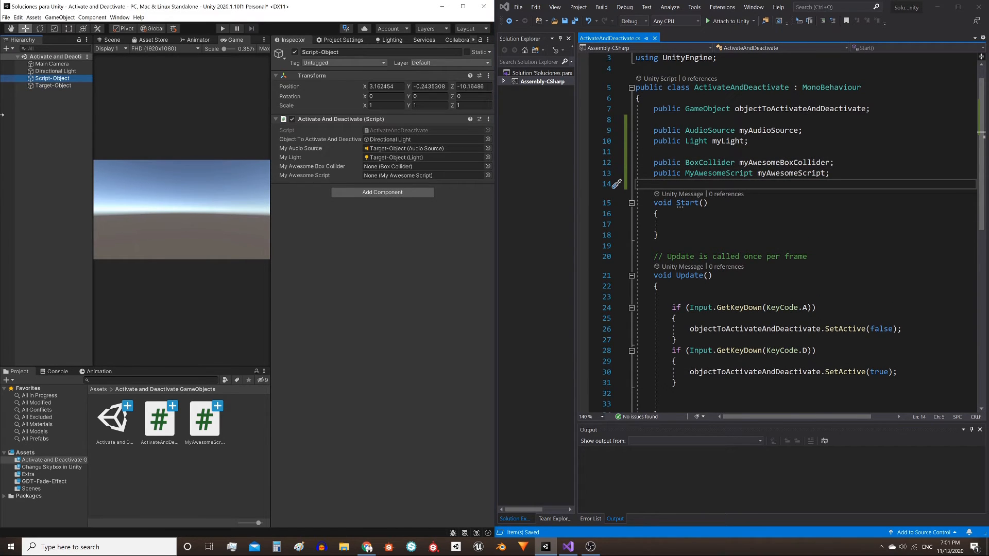
{"action": "left_click", "coordinate": [403, 148]}
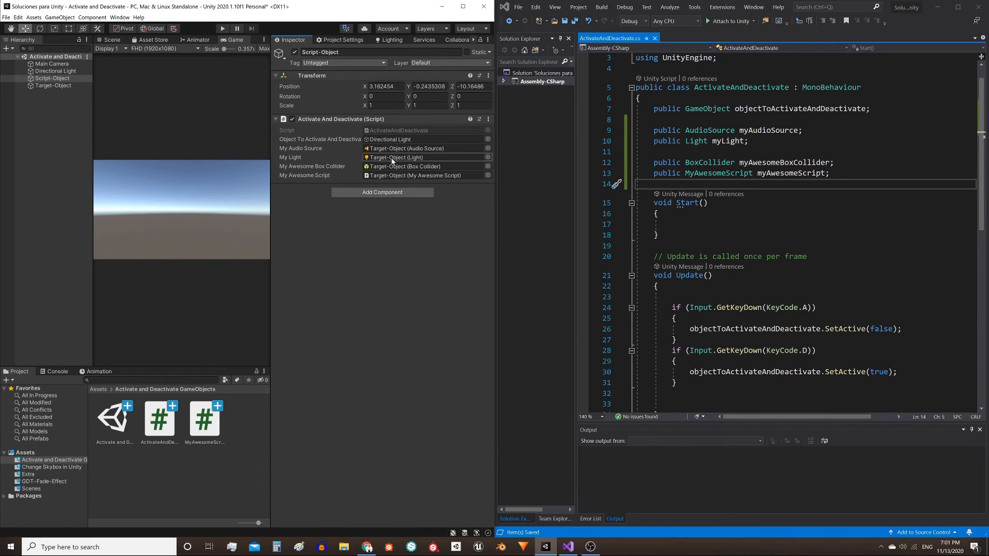
{"action": "left_click", "coordinate": [54, 86]}
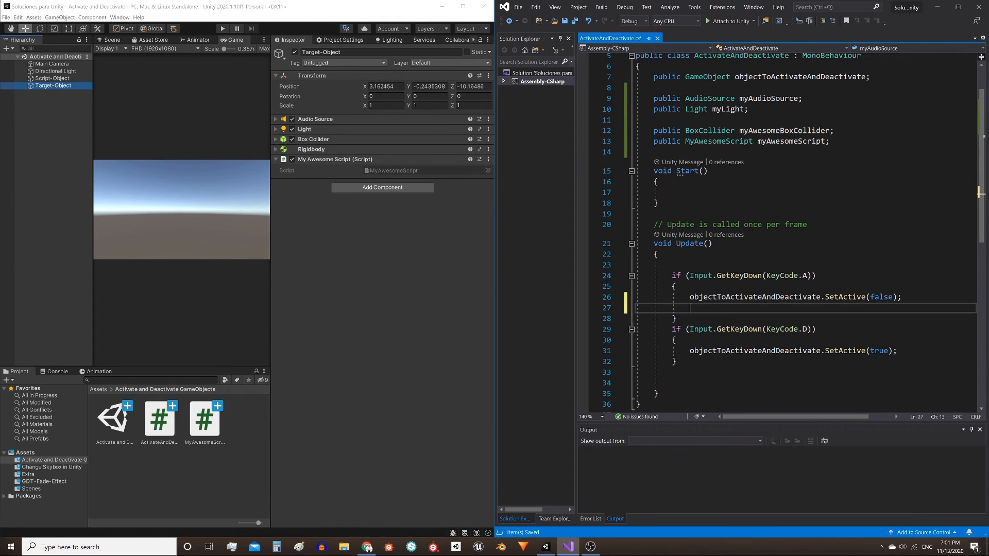
Step: Set myAudioSource.enabled to false in the A-key branch and true in the D-key branch
{"action": "type", "text": "myAudioSource."}
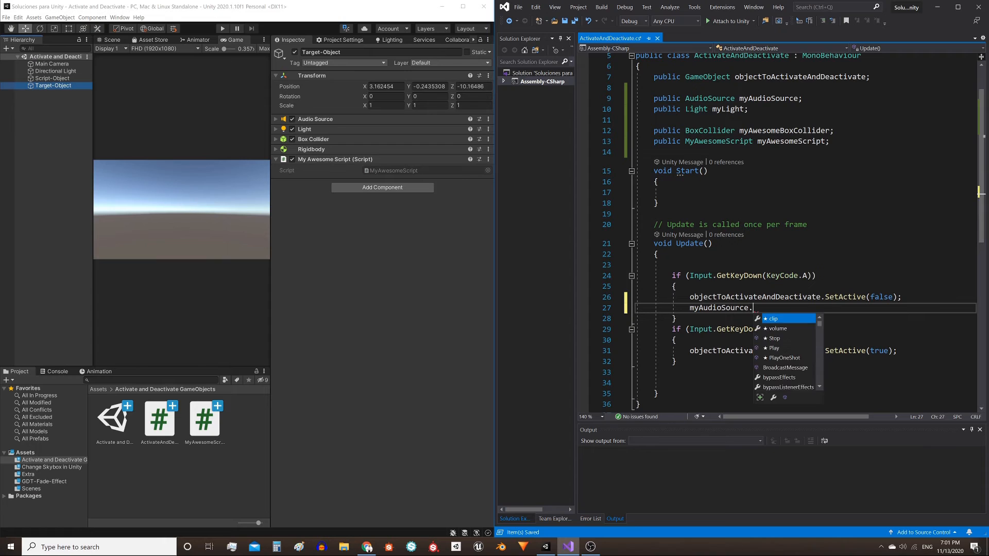
{"action": "type", "text": "enabled=f"}
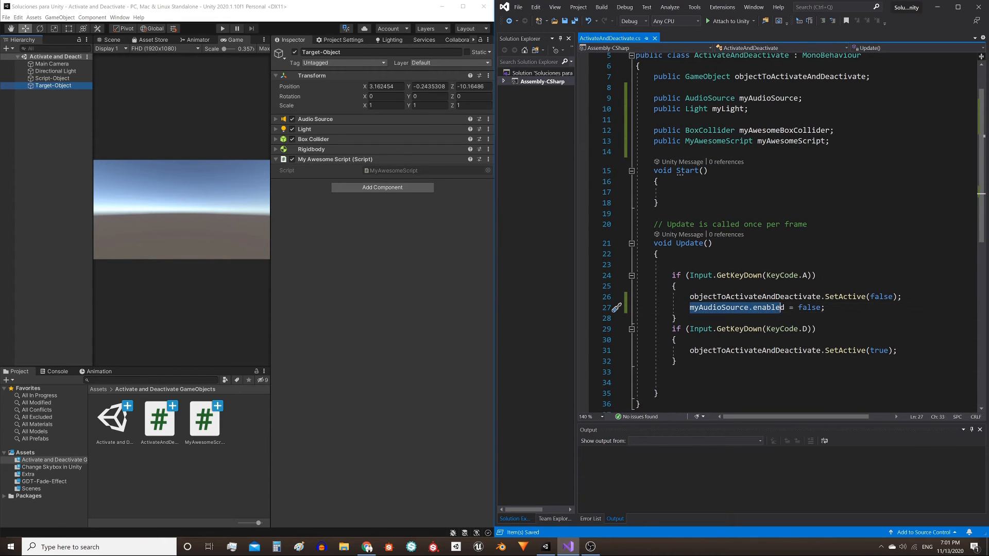
{"action": "left_click", "coordinate": [687, 360]}
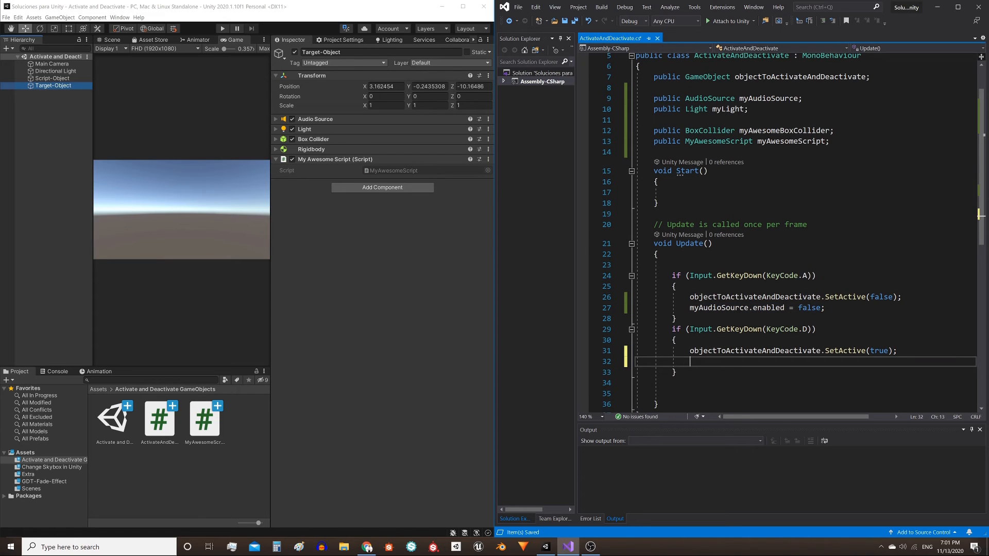
{"action": "type", "text": "myAudioSource.enabled = false;"}
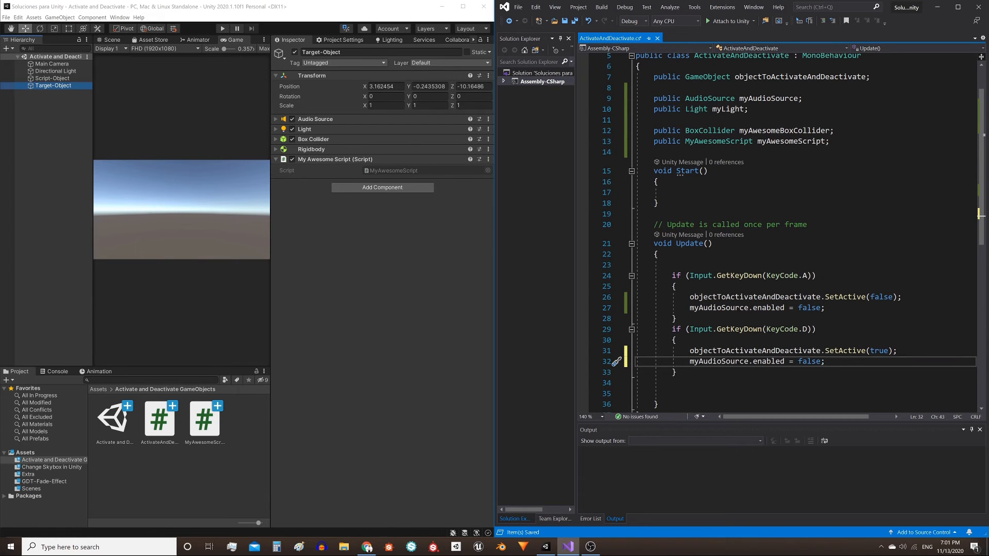
{"action": "type", "text": "tru"}
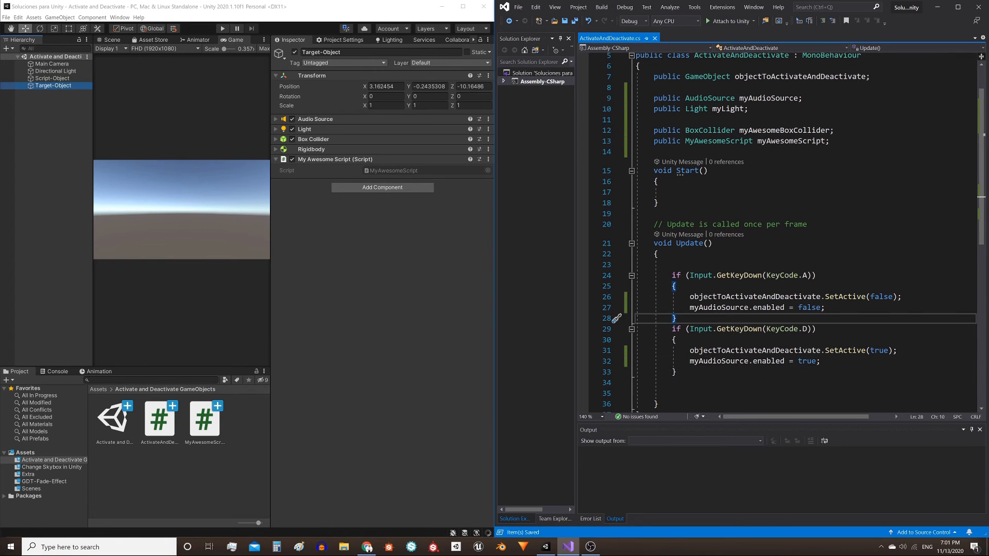
{"action": "left_click", "coordinate": [693, 382]}
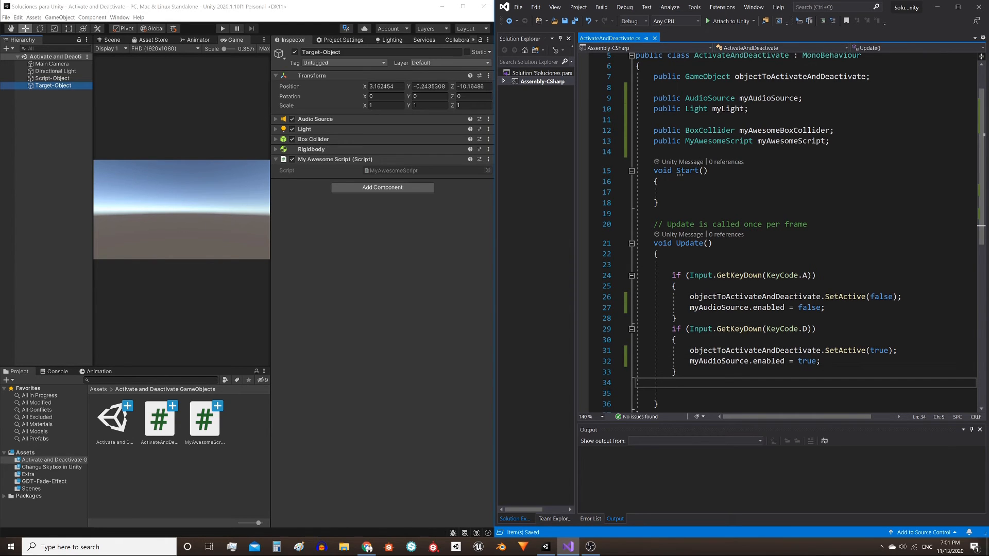
Step: Highlight SetActive and enabled in Update to compare the two approaches
{"action": "double_click", "coordinate": [844, 297]}
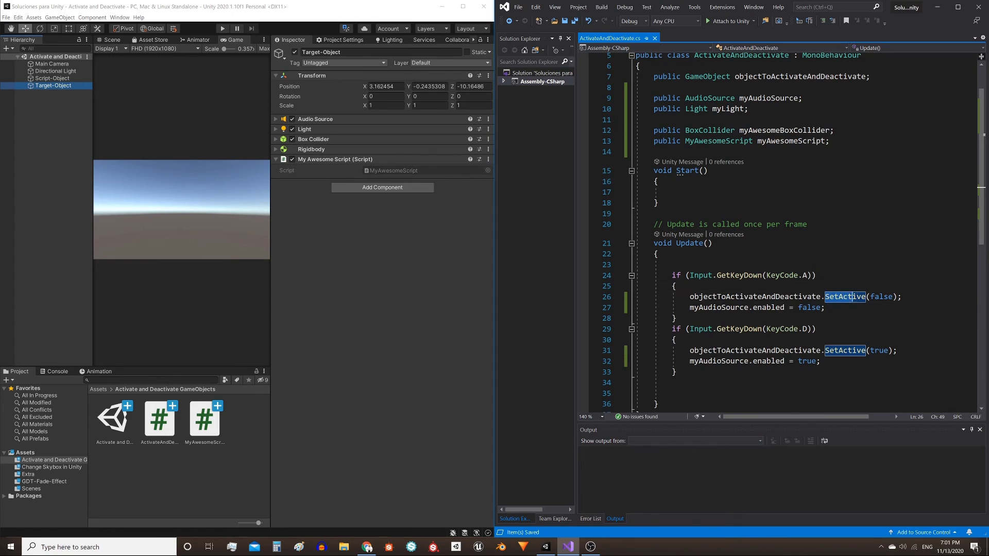
{"action": "left_click", "coordinate": [895, 296]}
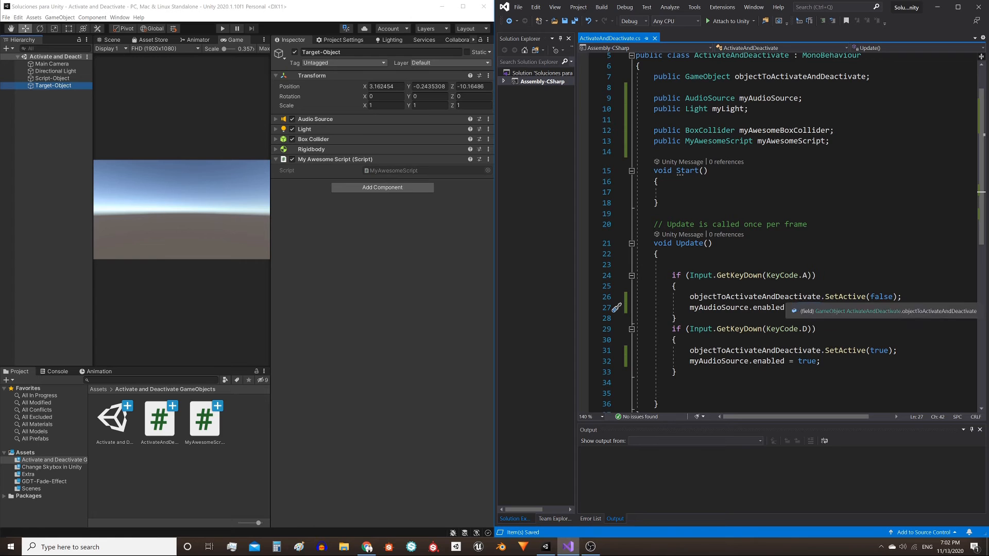
{"action": "double_click", "coordinate": [768, 307]}
{"action": "type", "text": " = false;"}
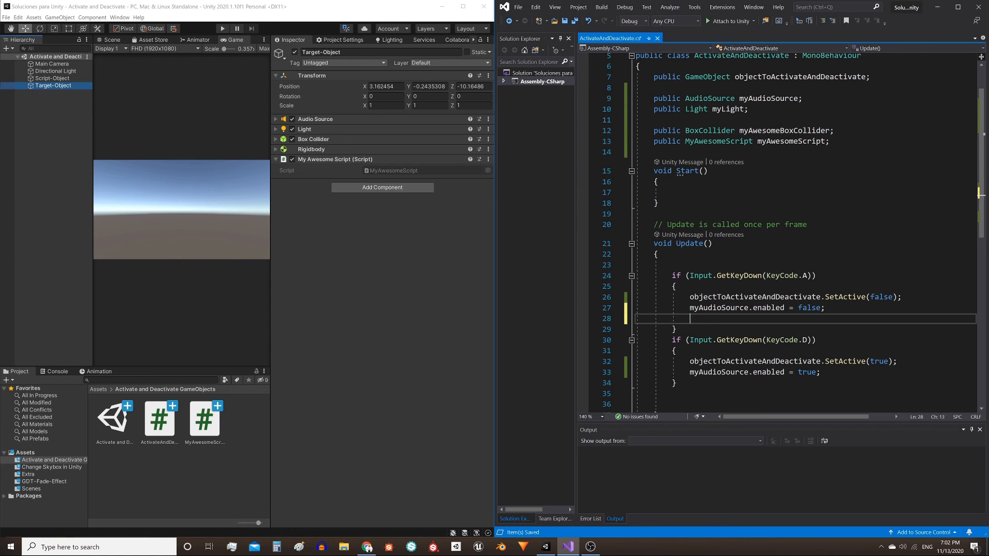
Step: Add enabled = false/true lines for myLight, myAwesomeBoxCollider and myAwesomeScript in the A and D branches
{"action": "type", "text": "myLight.enabled = false;"}
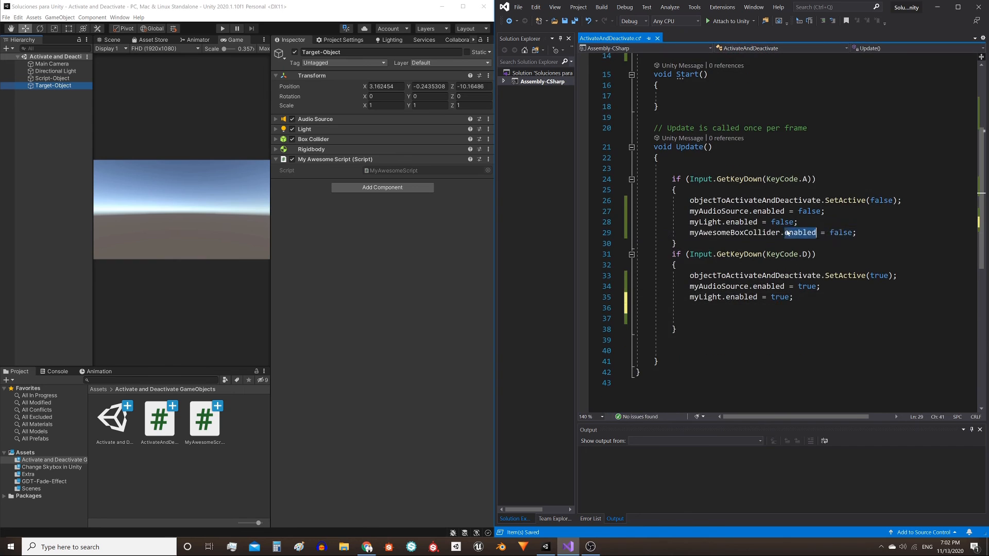
{"action": "type", "text": "myAwesomeScript.enabled = false;"}
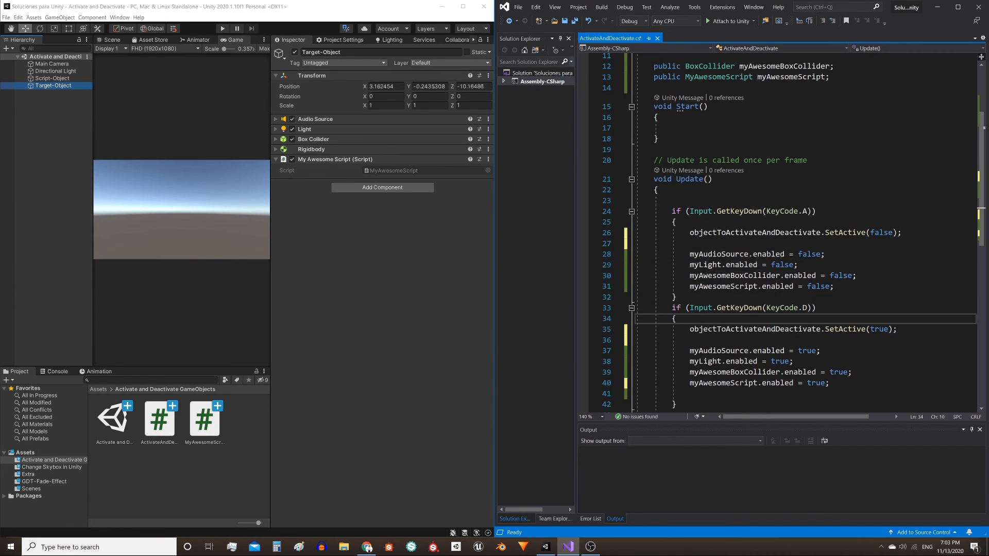
{"action": "double_click", "coordinate": [718, 254]}
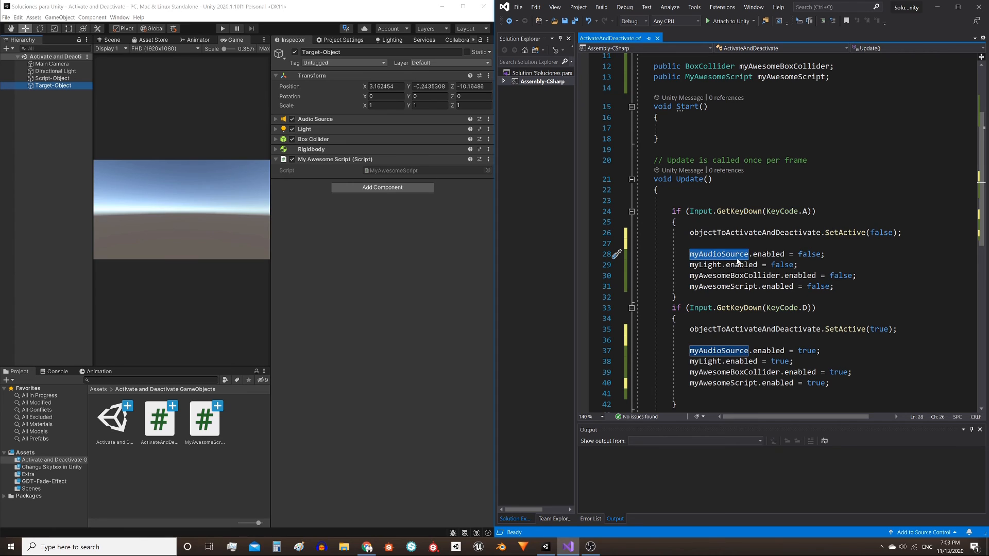
{"action": "double_click", "coordinate": [810, 253]}
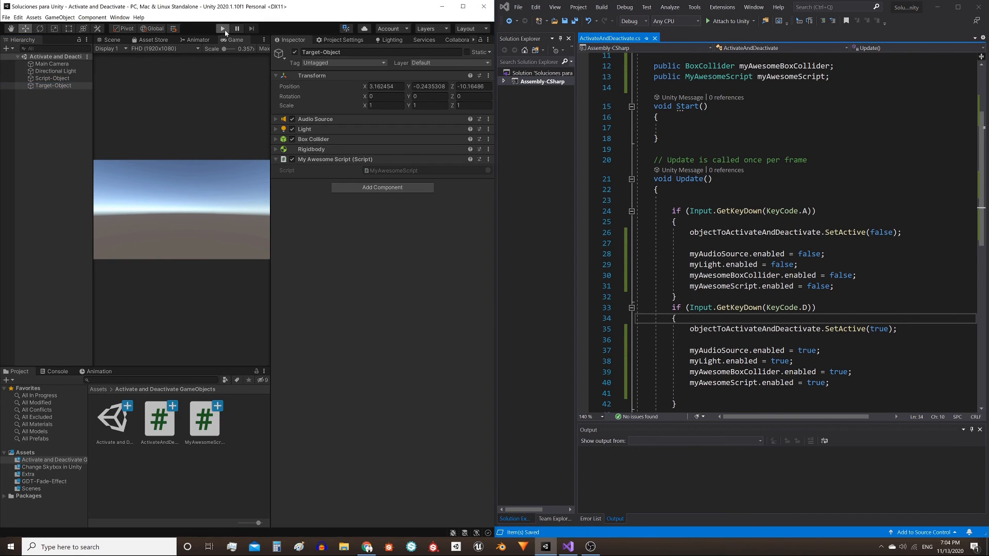
Step: Play the scene, toggle Target-Object's components with A and D, then stop Play mode
{"action": "left_click", "coordinate": [223, 29]}
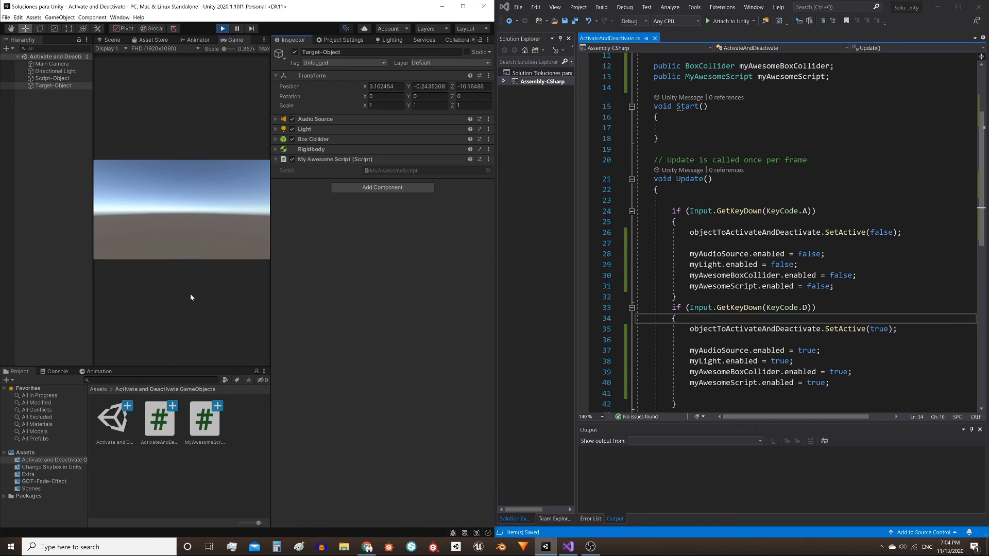
{"action": "mouse_move", "coordinate": [215, 280]}
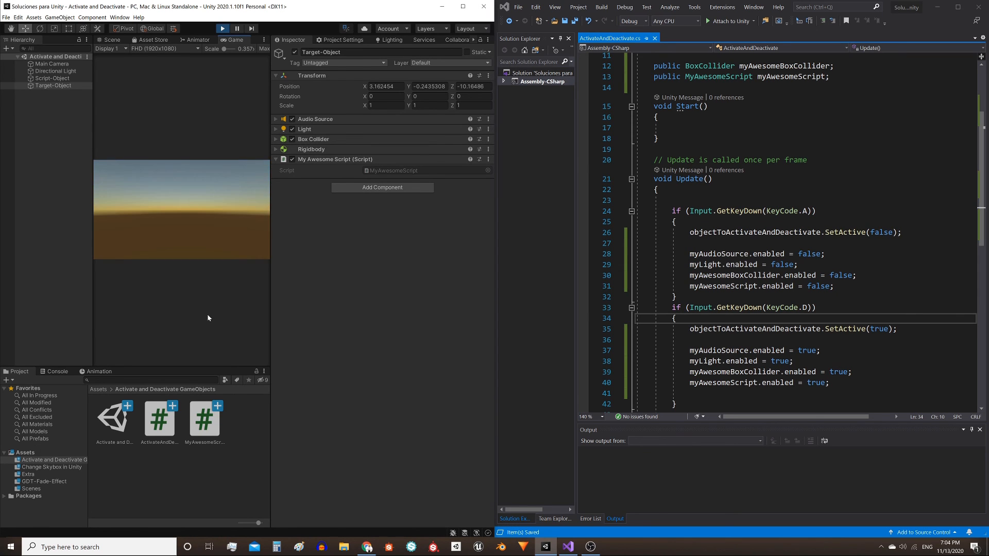
{"action": "left_click", "coordinate": [222, 29]}
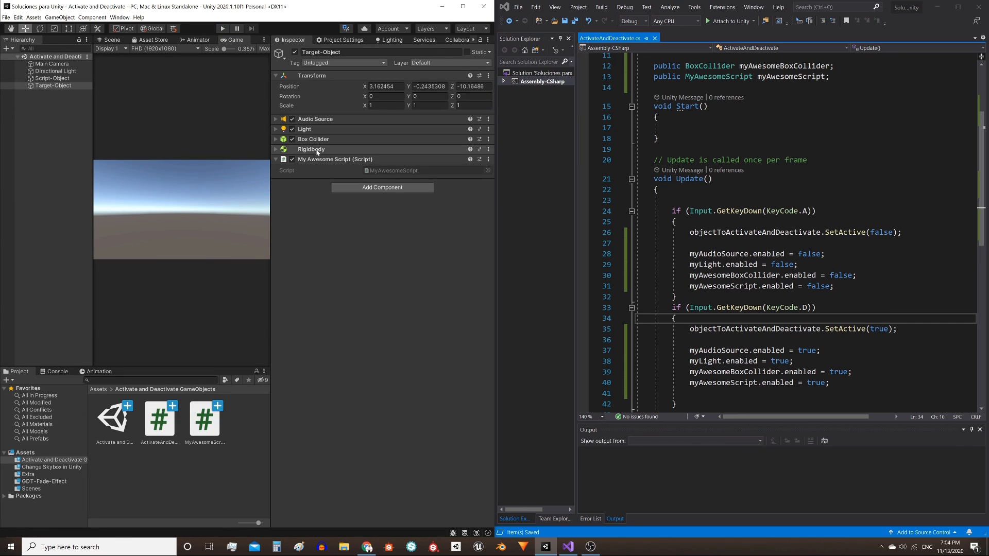
{"action": "mouse_move", "coordinate": [296, 148]}
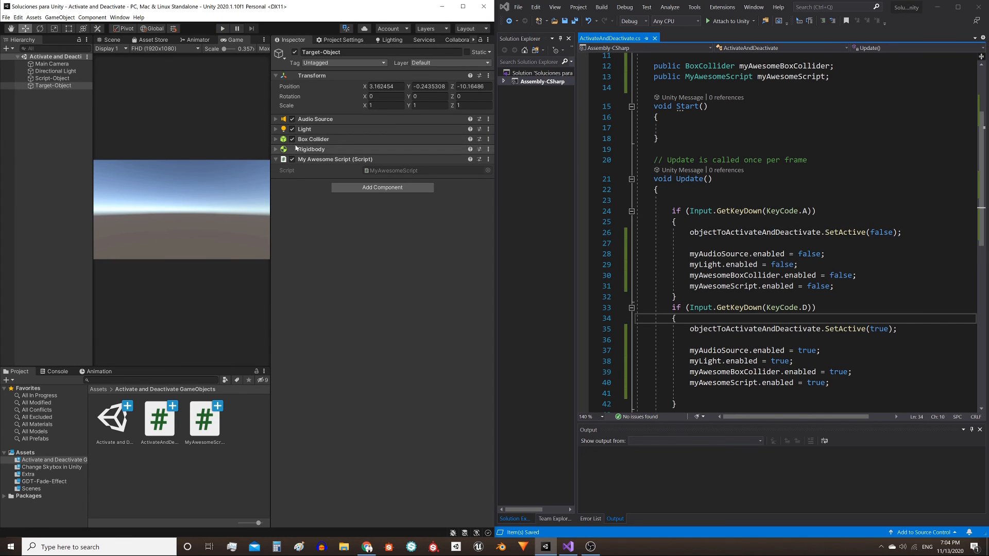